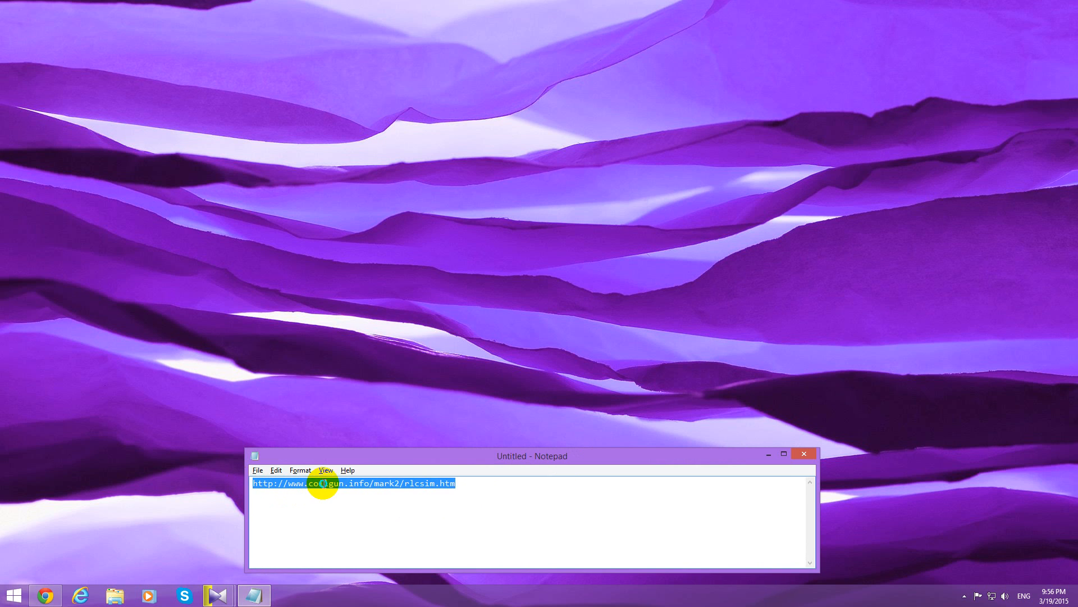
mouse_move(217, 493)
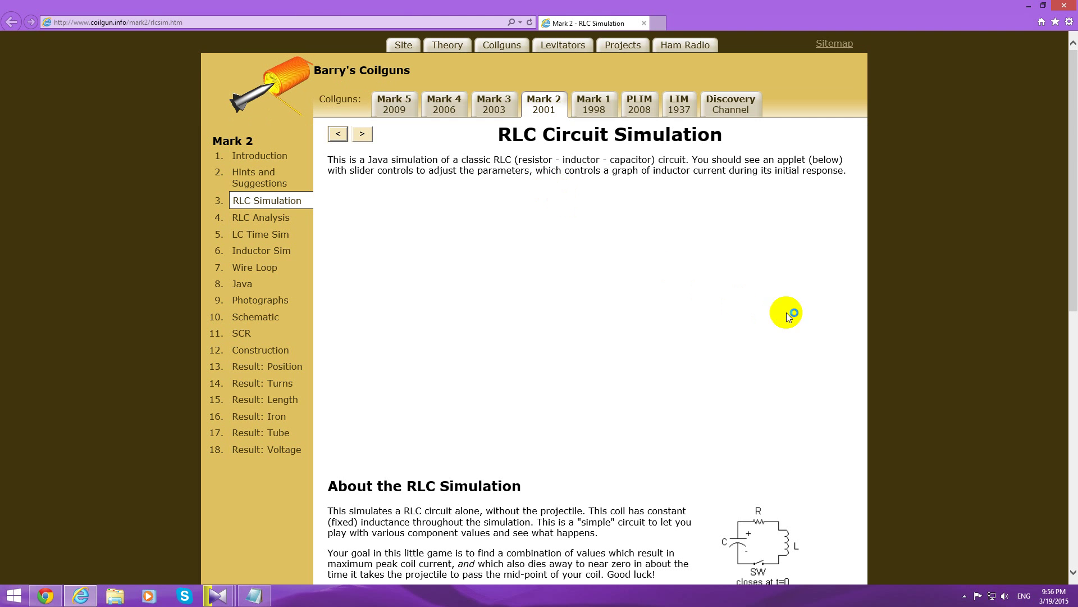
mouse_move(694, 252)
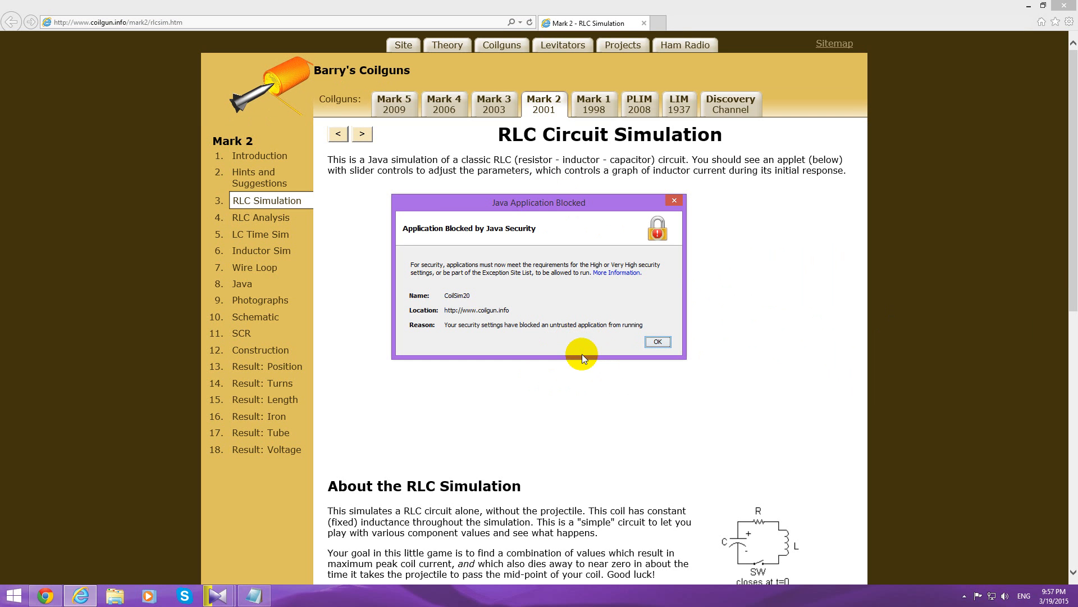
Dismiss the Java Application Blocked warning and attempt to reload the blocked RLC applet from its error details
drag(538, 202, 805, 278)
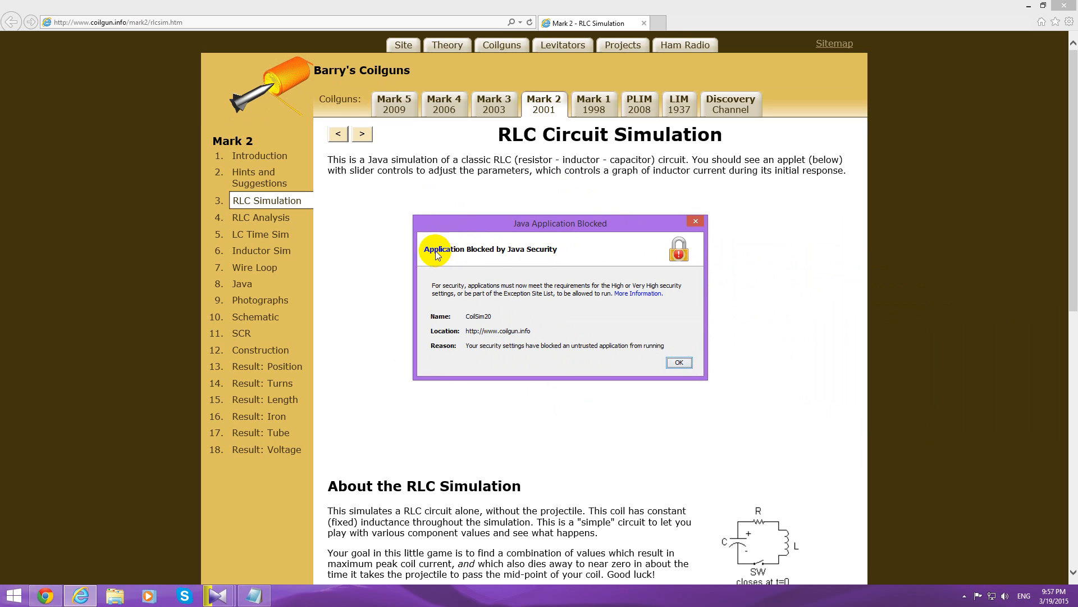
mouse_move(533, 256)
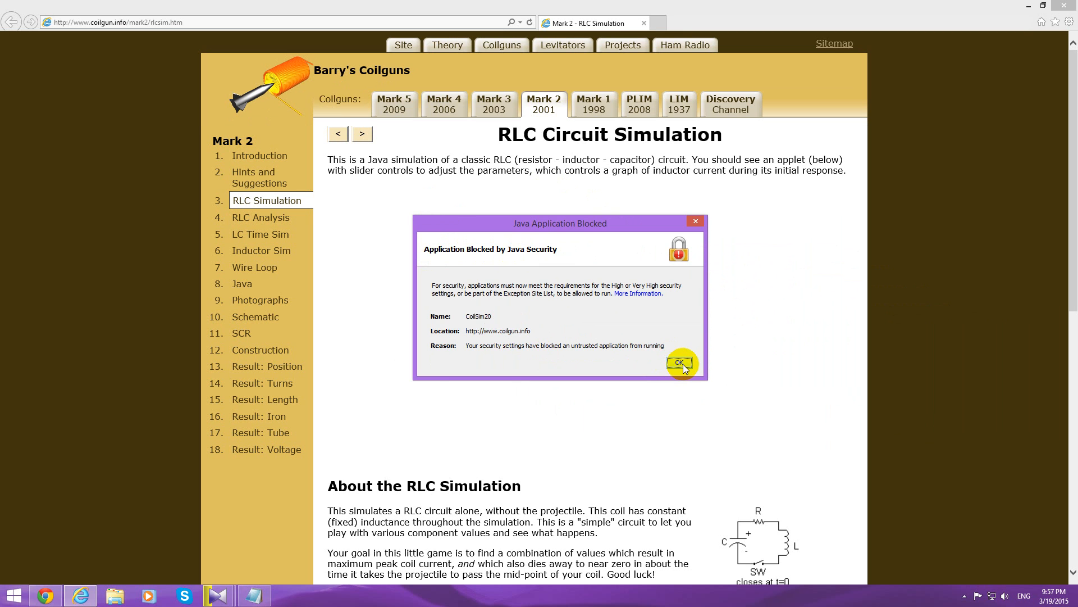
click(680, 362)
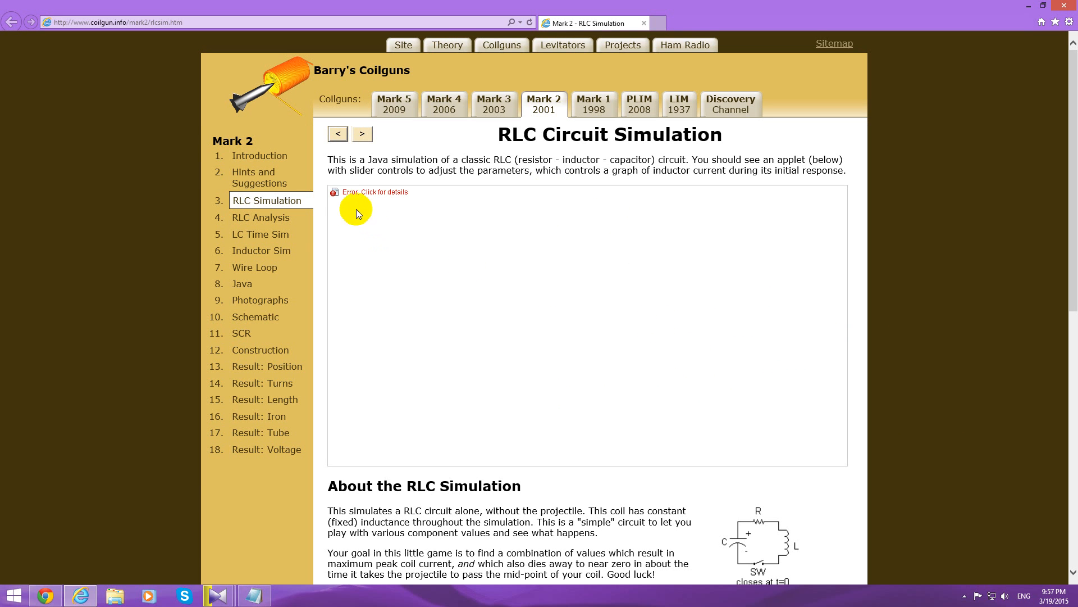
mouse_move(406, 204)
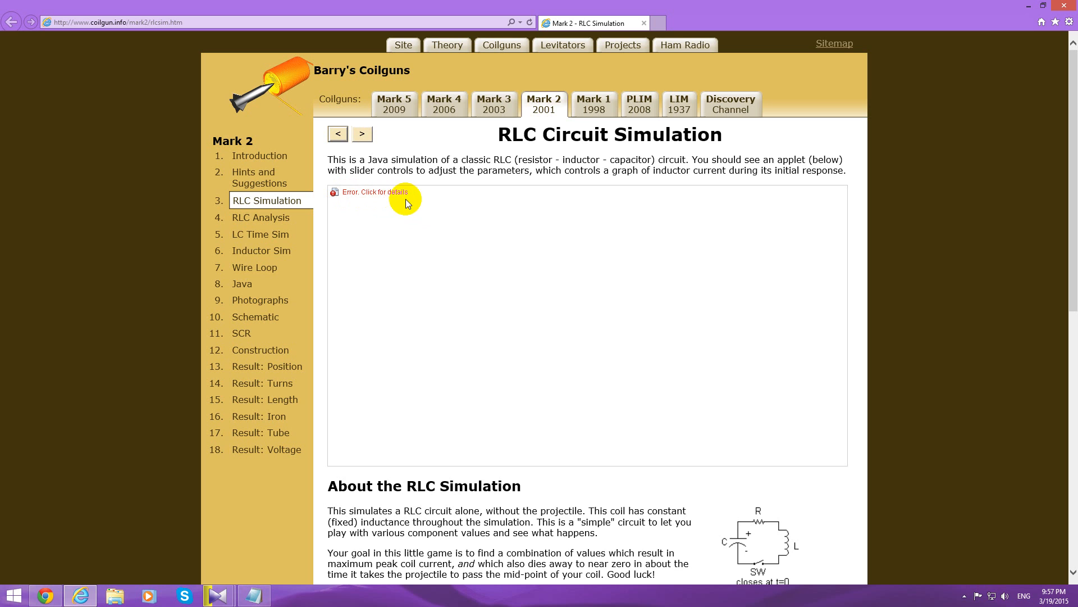
click(375, 192)
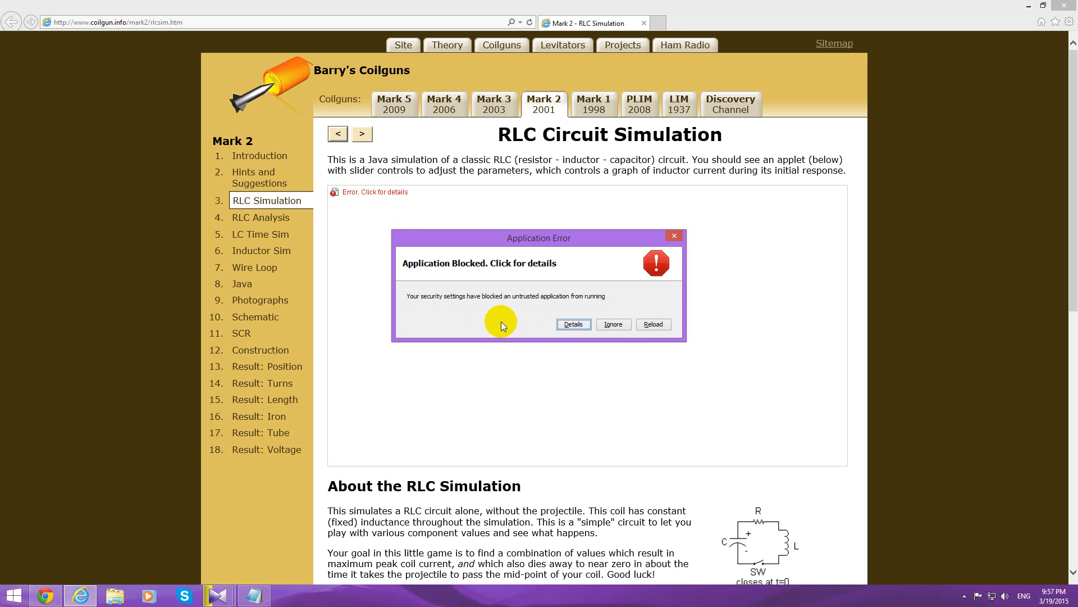
click(614, 323)
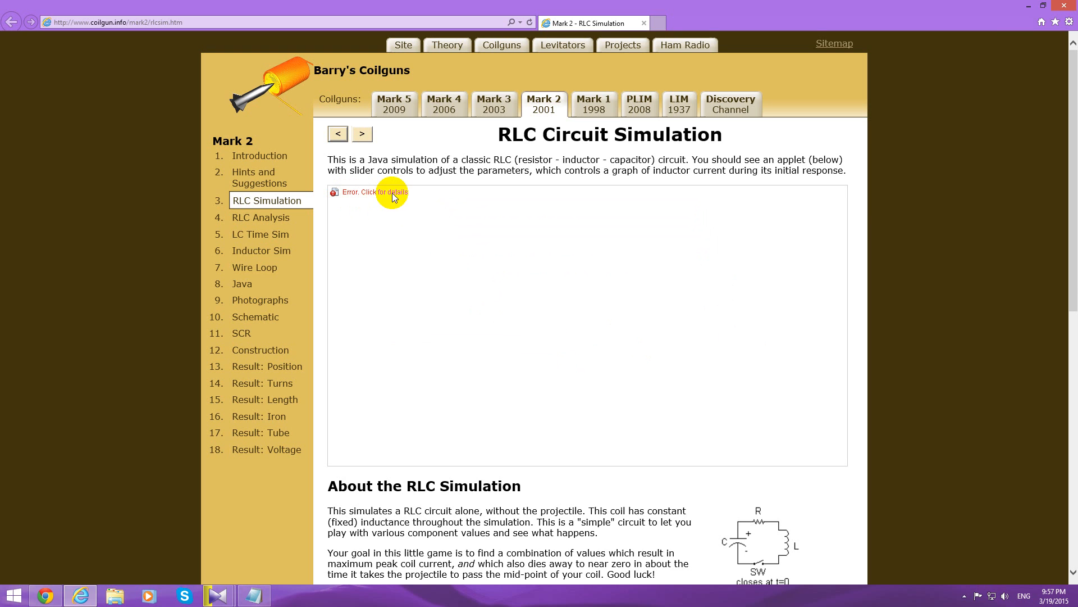
click(375, 193)
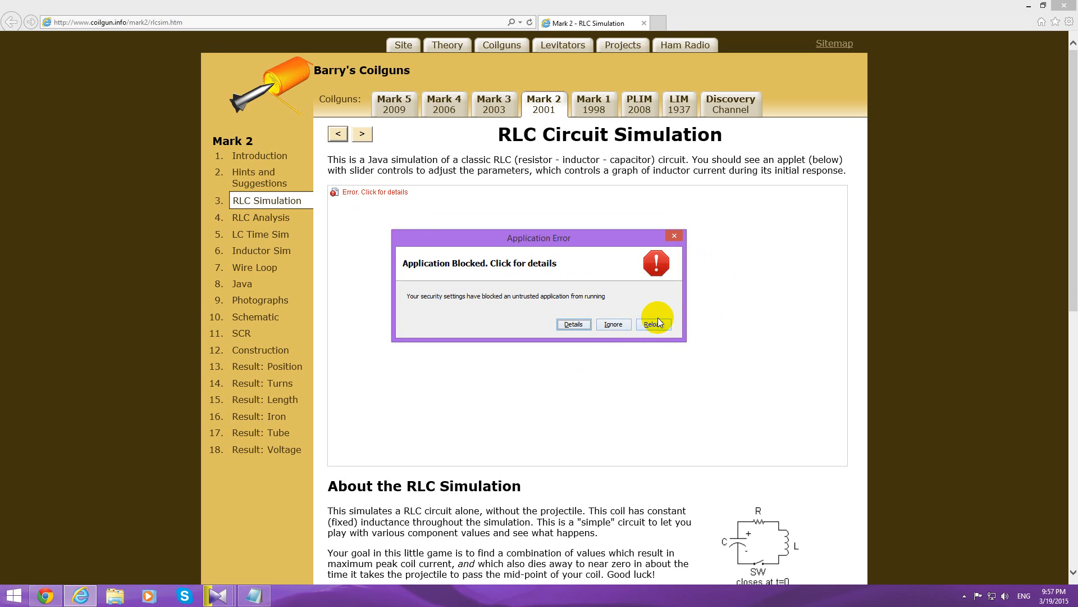
click(653, 323)
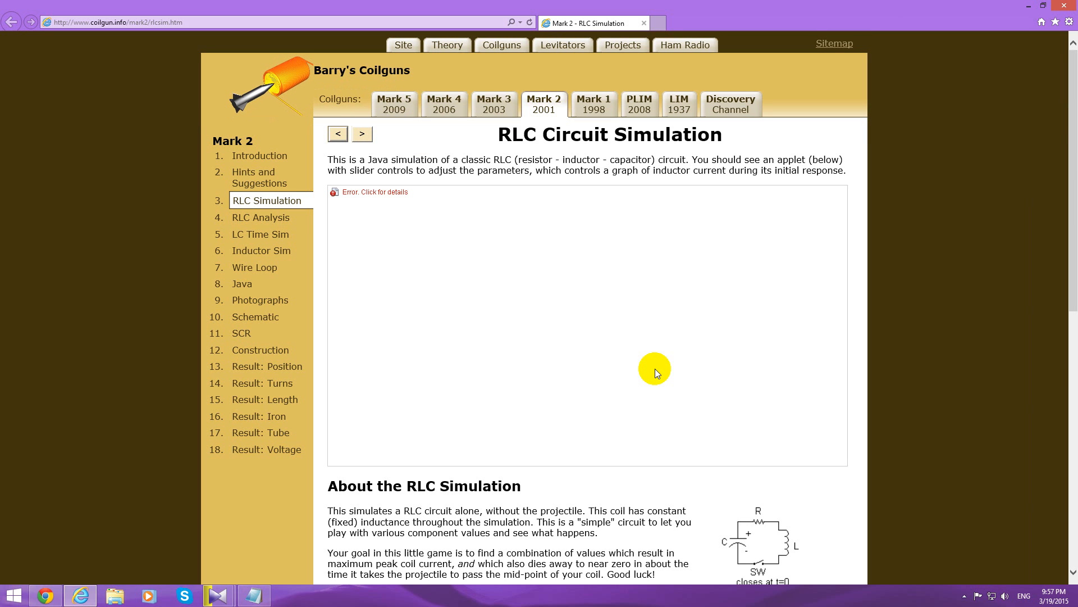
mouse_move(382, 197)
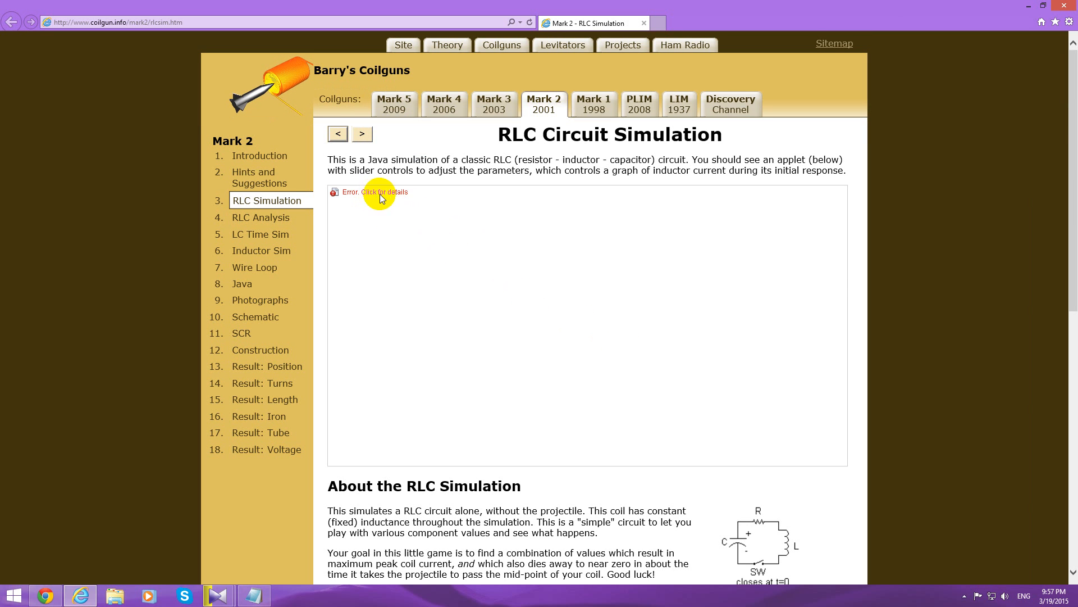
mouse_move(1072, 46)
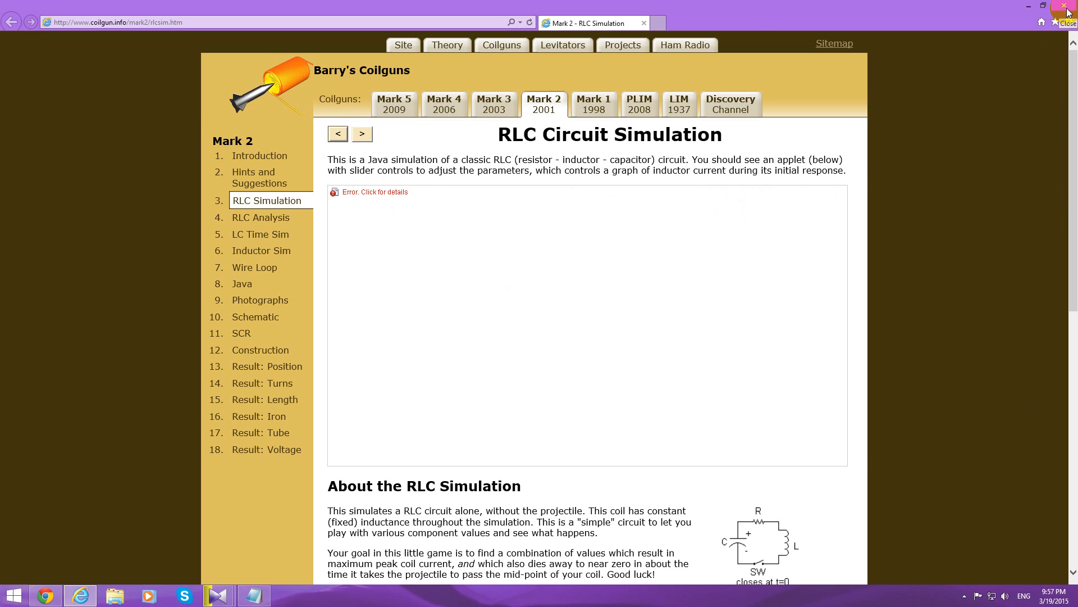
Close the browser and show Control Panel as All Control Panel Items with large icons
click(1065, 7)
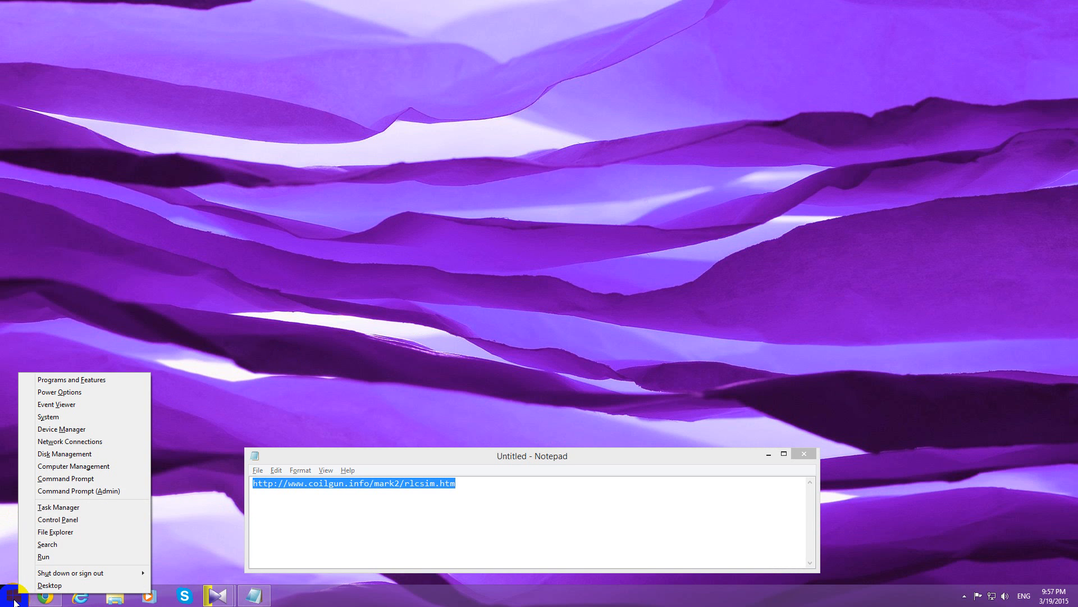
mouse_move(62, 522)
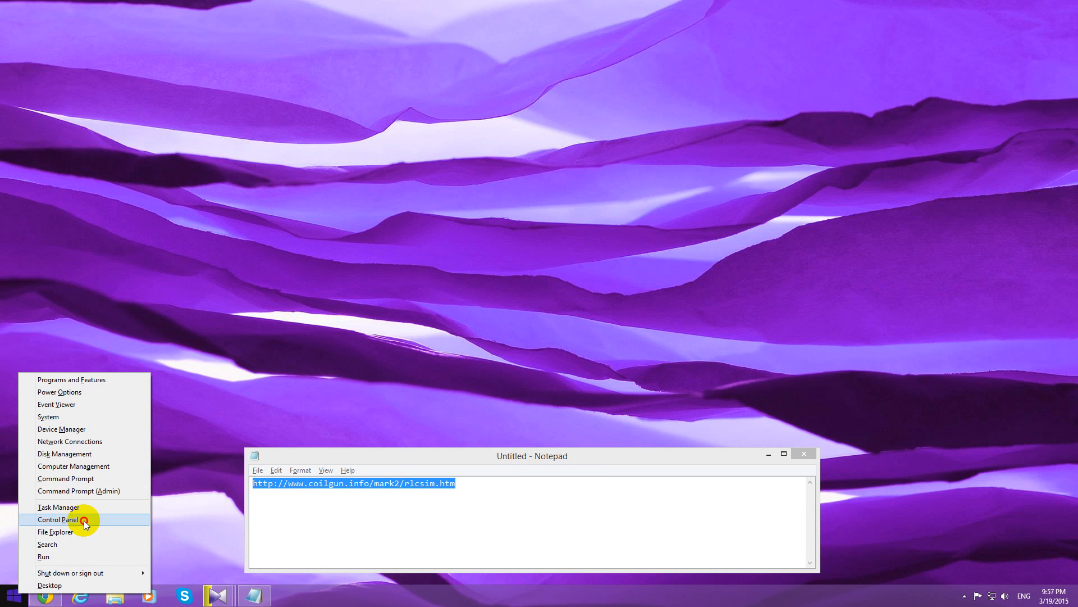
click(85, 520)
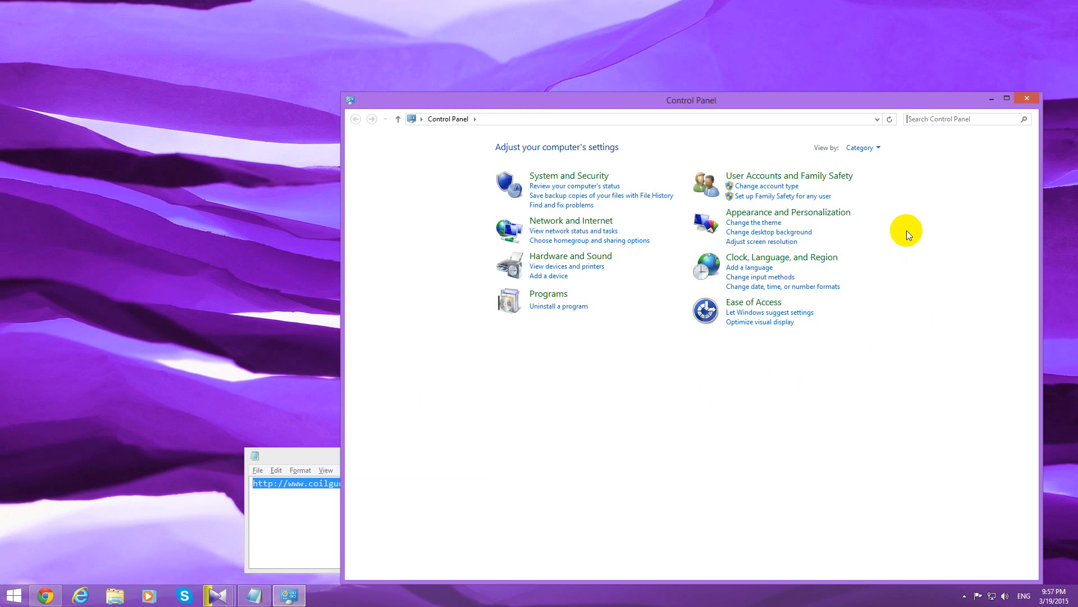
mouse_move(836, 150)
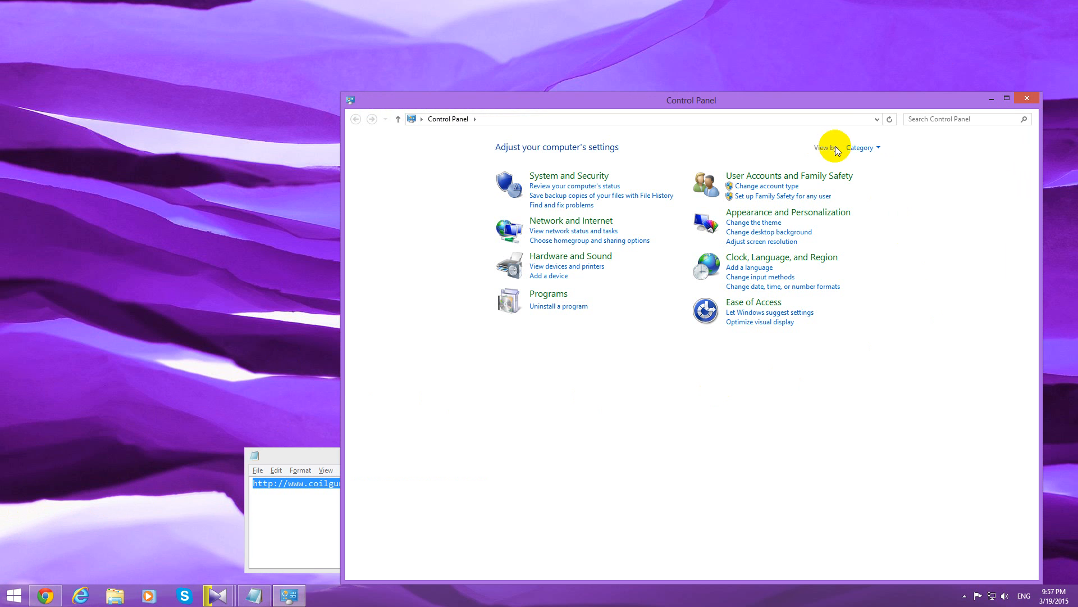
click(863, 147)
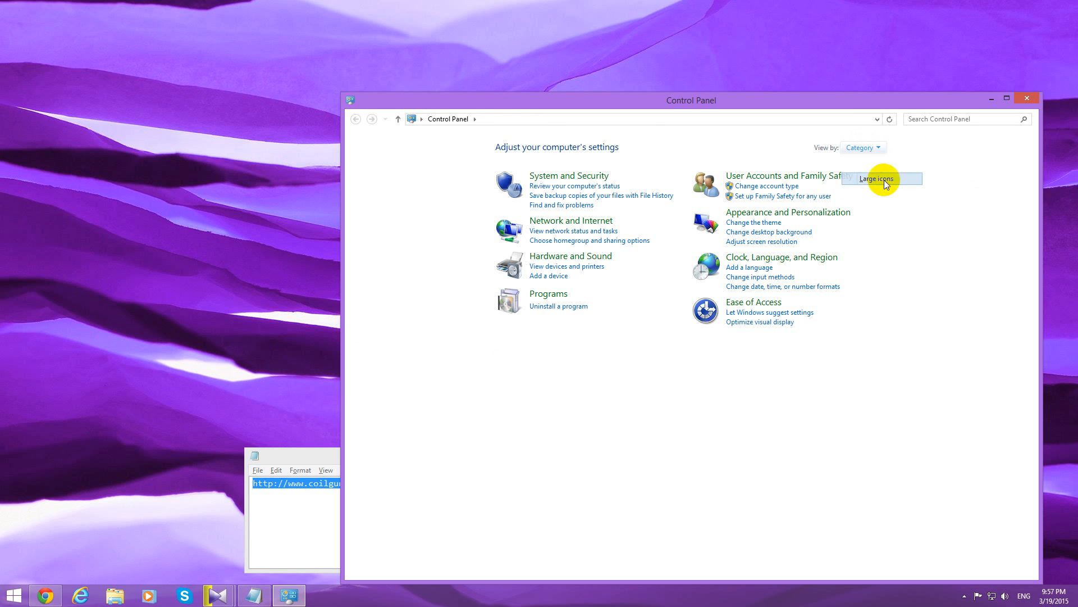
click(879, 178)
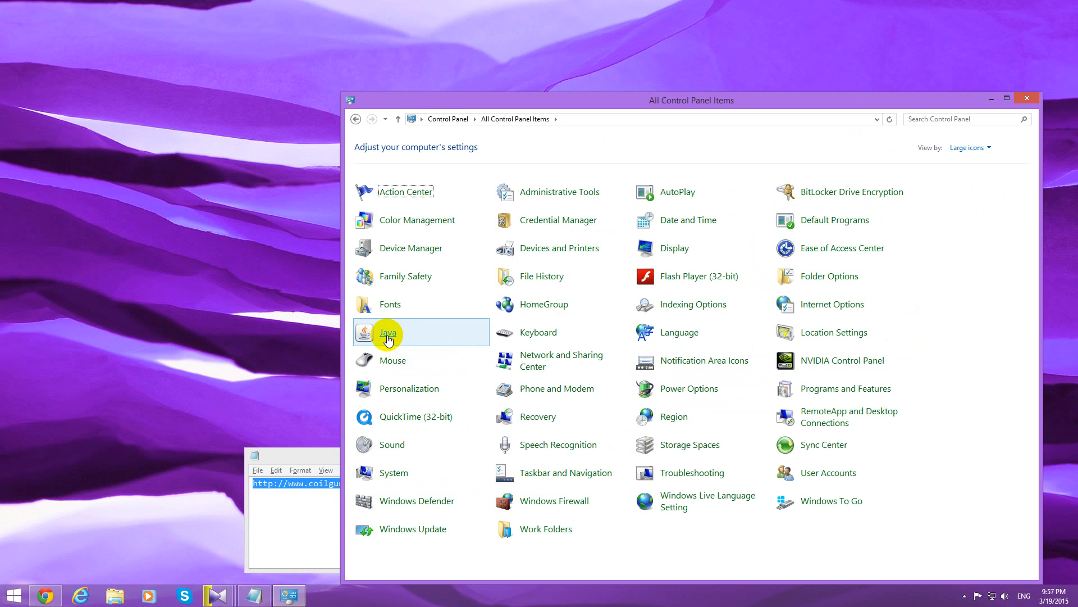
mouse_move(504, 438)
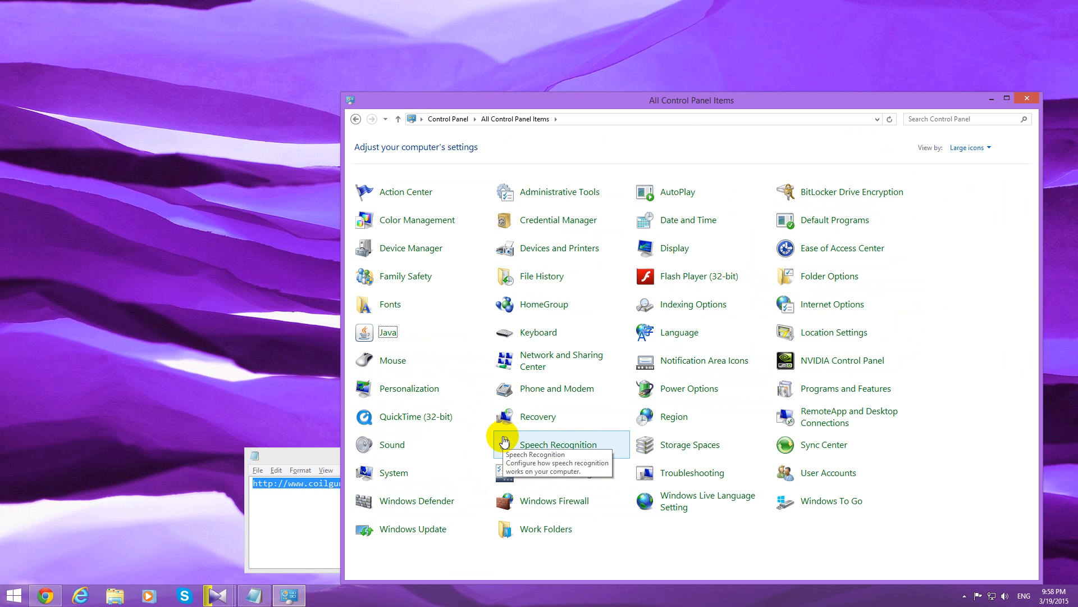
Launch the Java item and switch the Java Control Panel to its Security settings
double_click(364, 332)
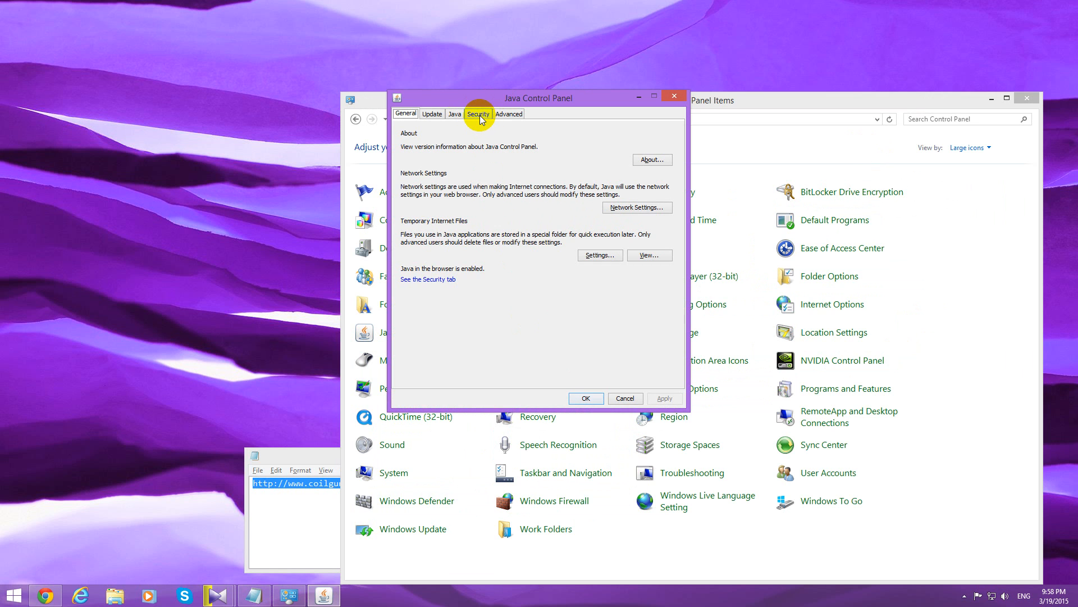
click(479, 114)
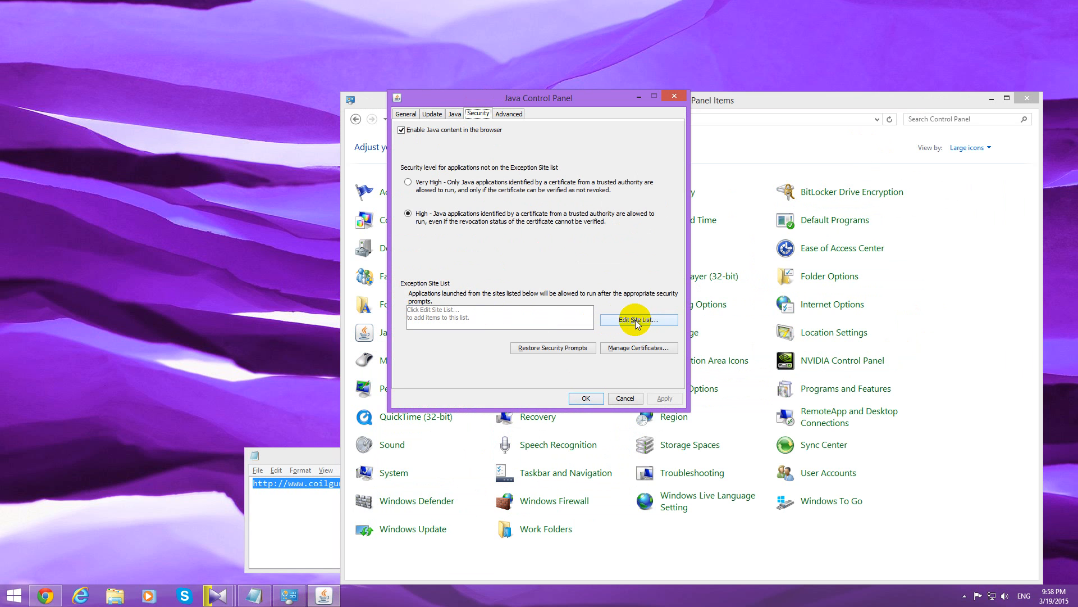
click(637, 319)
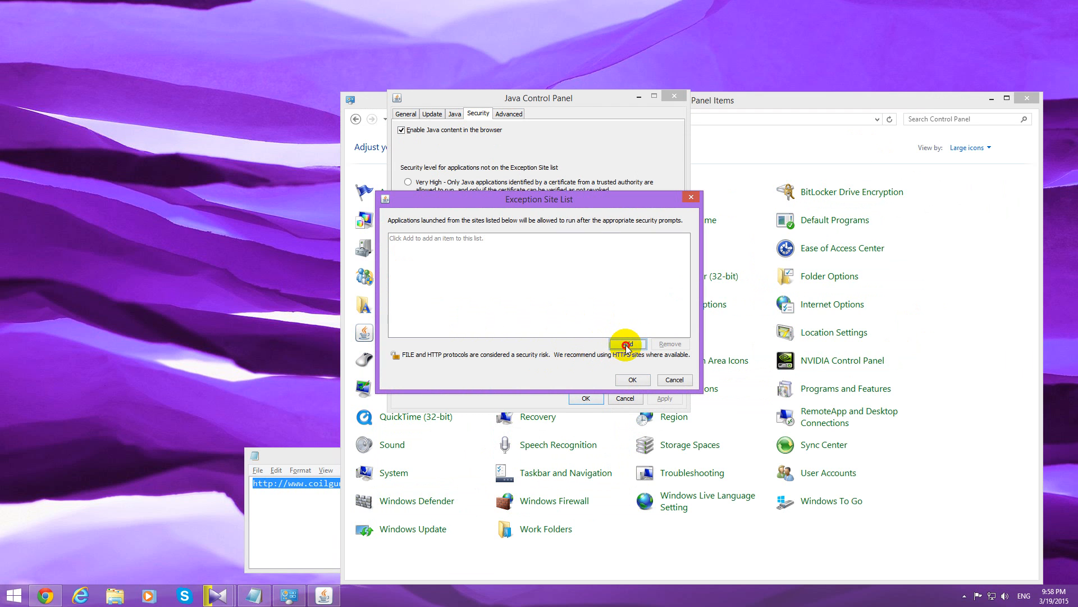
click(627, 343)
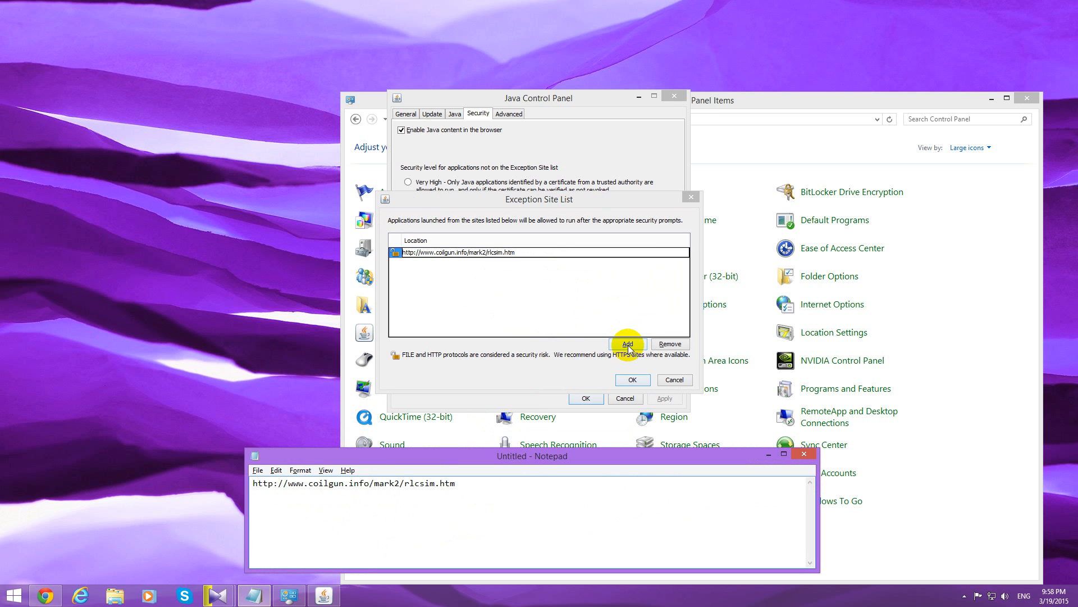
click(627, 343)
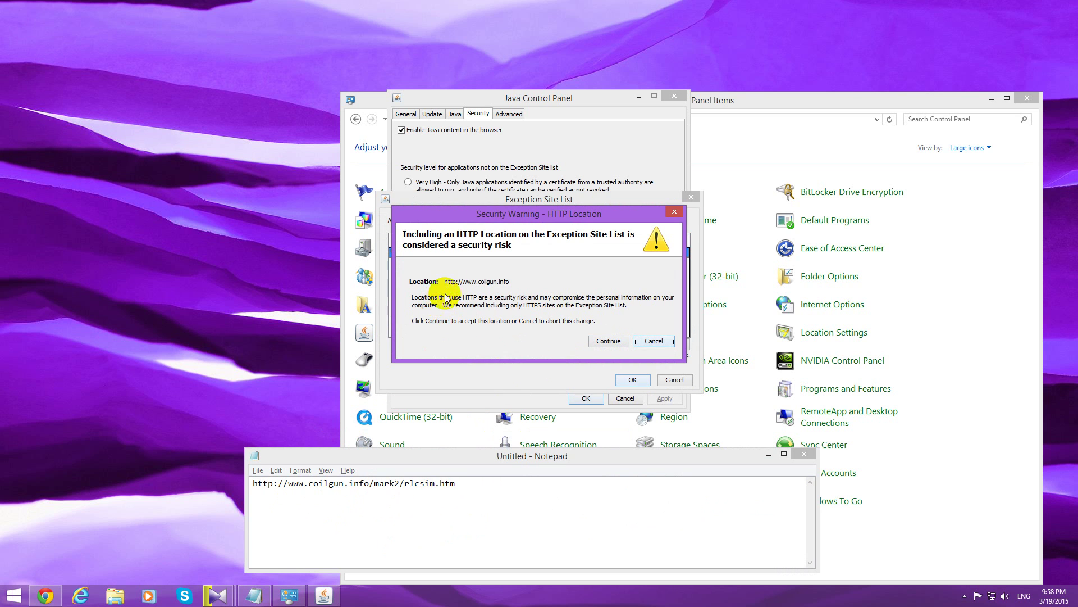
mouse_move(584, 251)
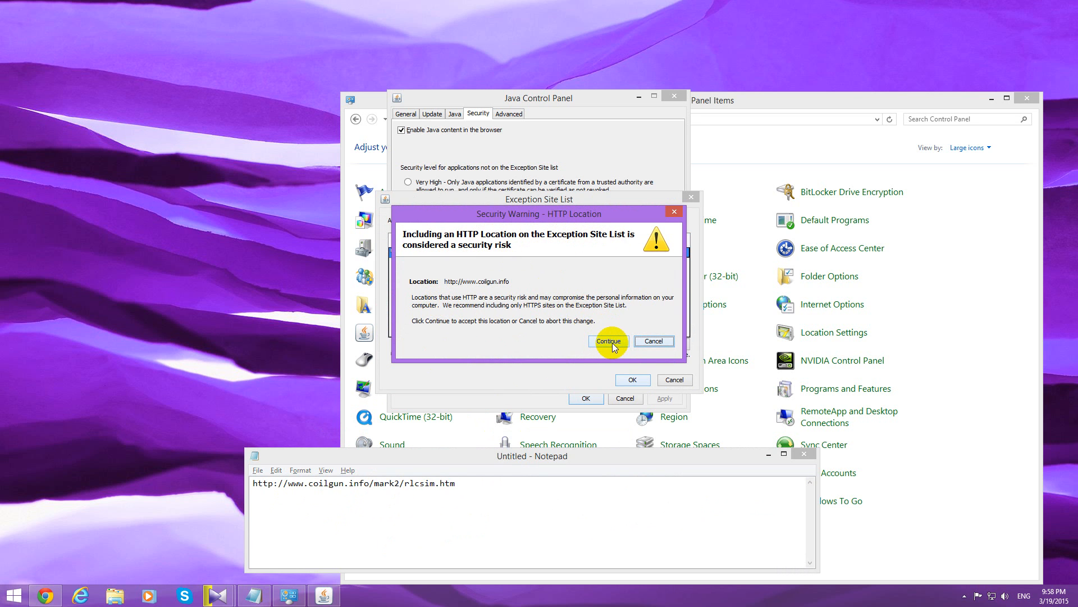
click(608, 342)
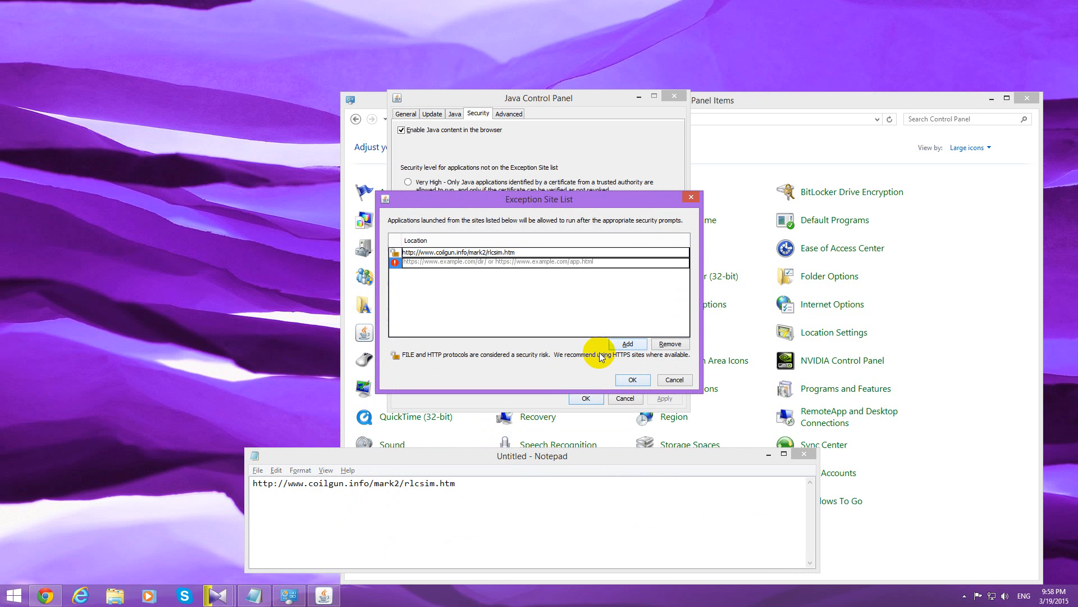
mouse_move(636, 379)
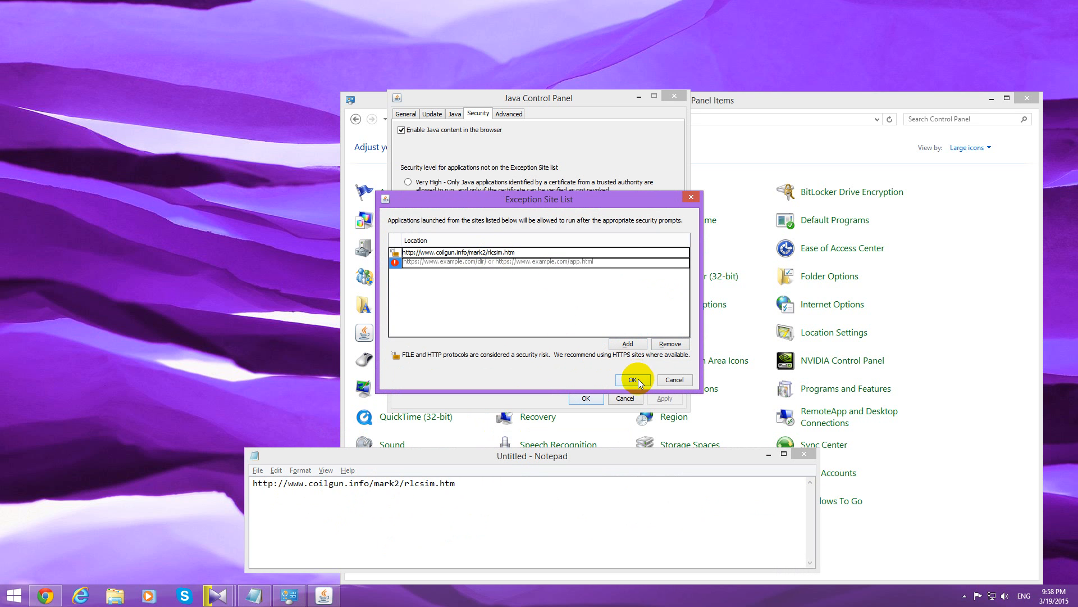
Confirm the updated Exception Site List and save the Java settings
click(634, 380)
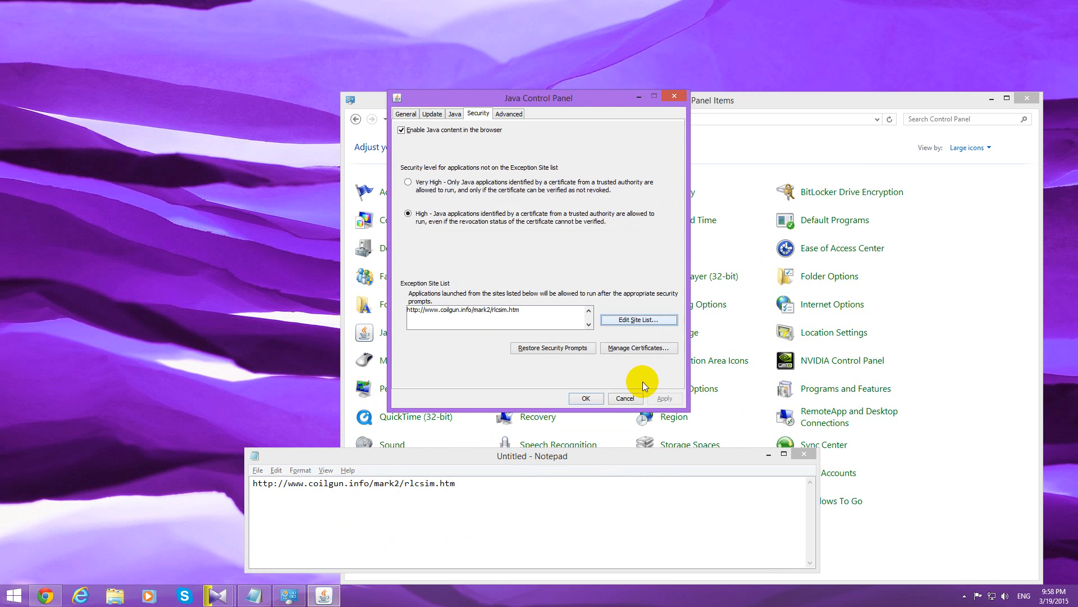
click(586, 398)
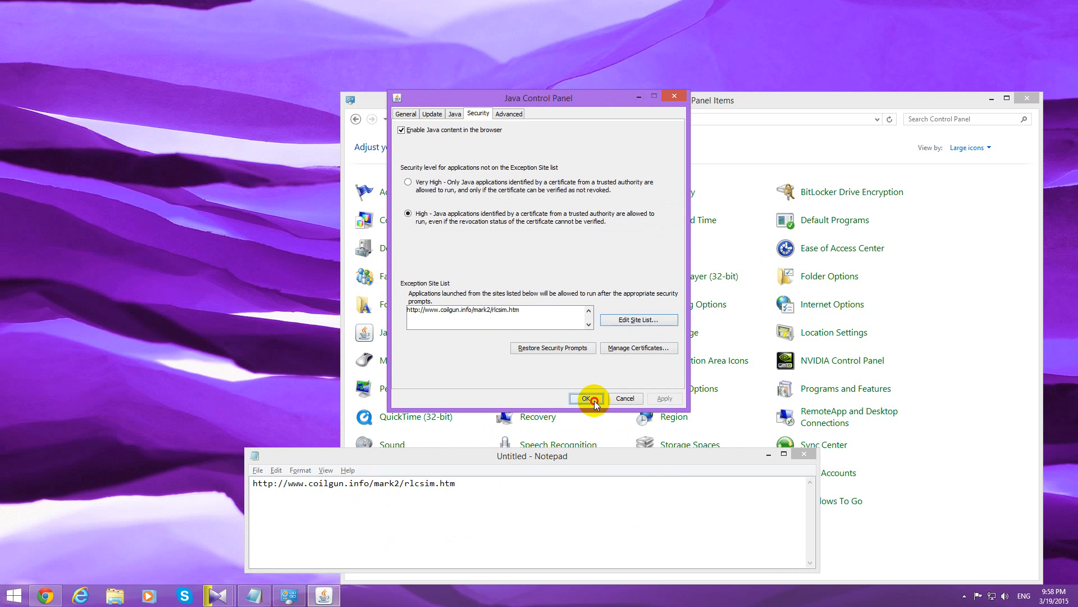
click(589, 398)
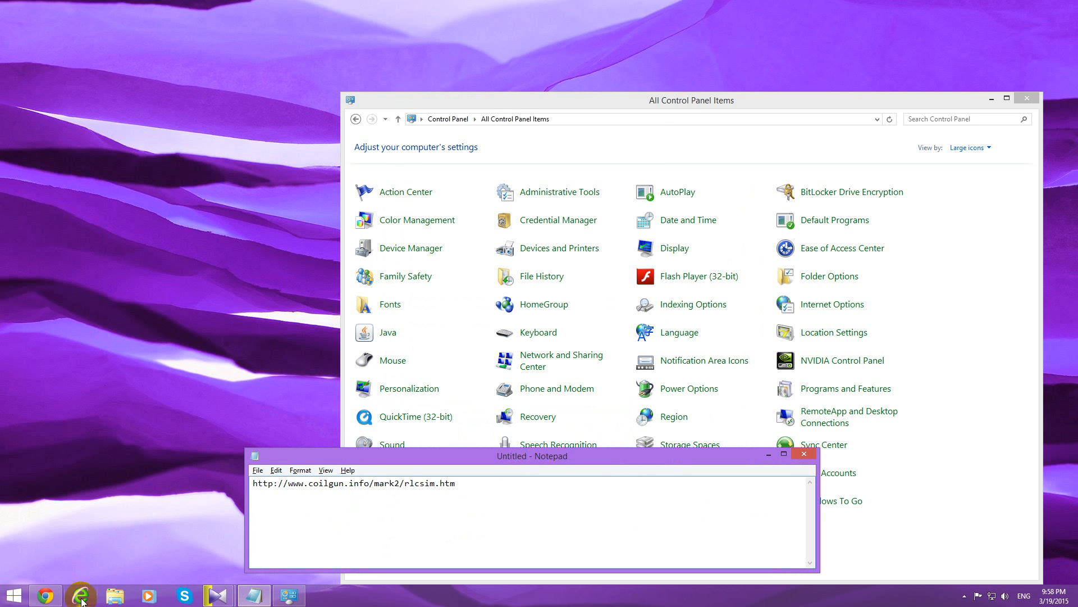
click(78, 595)
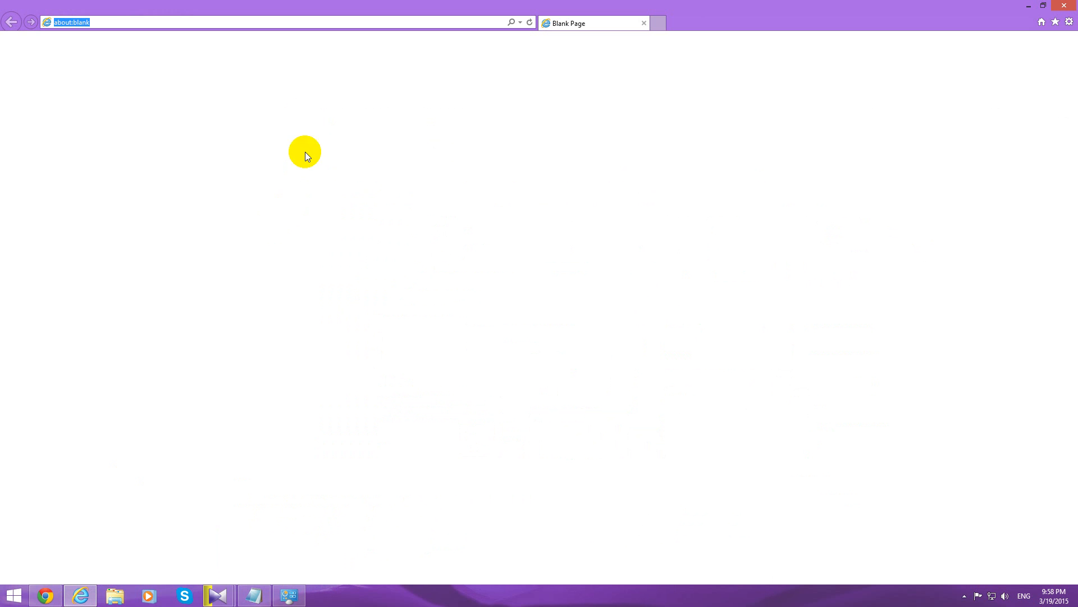
text(http://www.coilgun.info/mark2/rlcsim.htm)
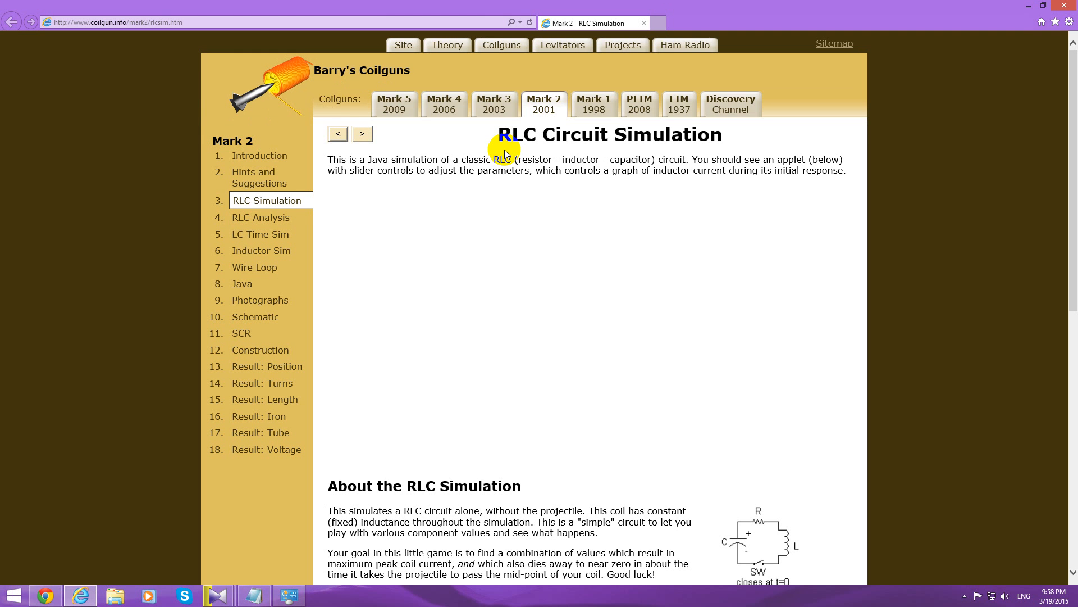
mouse_move(635, 267)
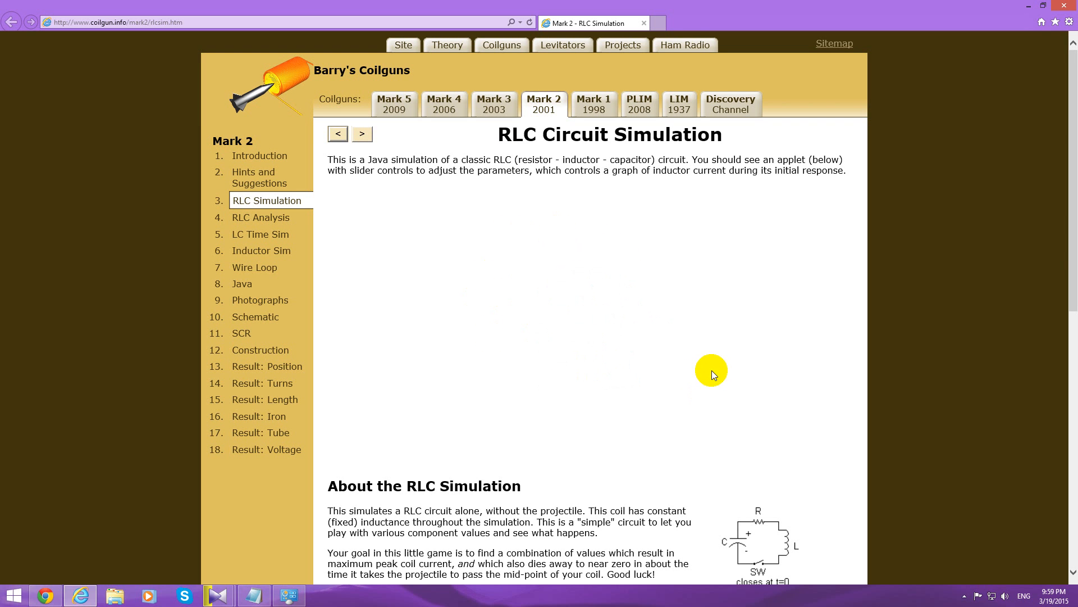
mouse_move(695, 332)
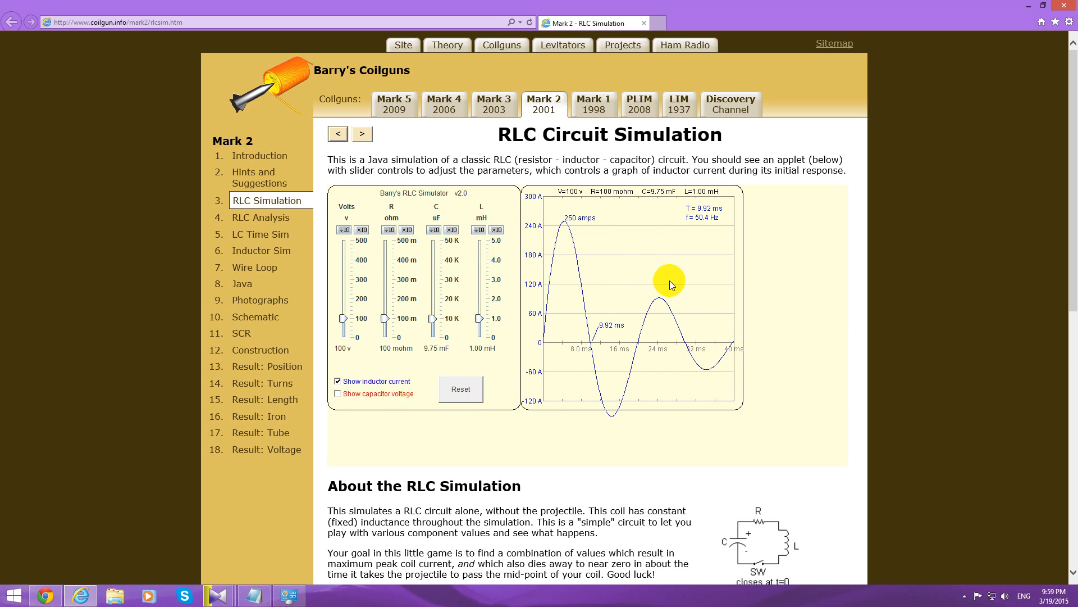
mouse_move(922, 297)
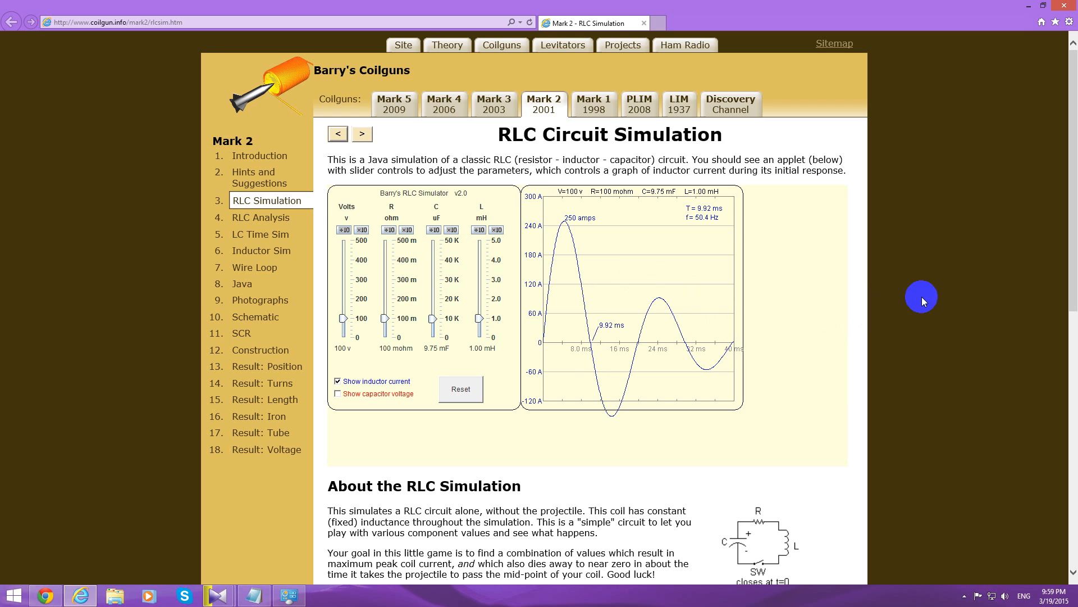